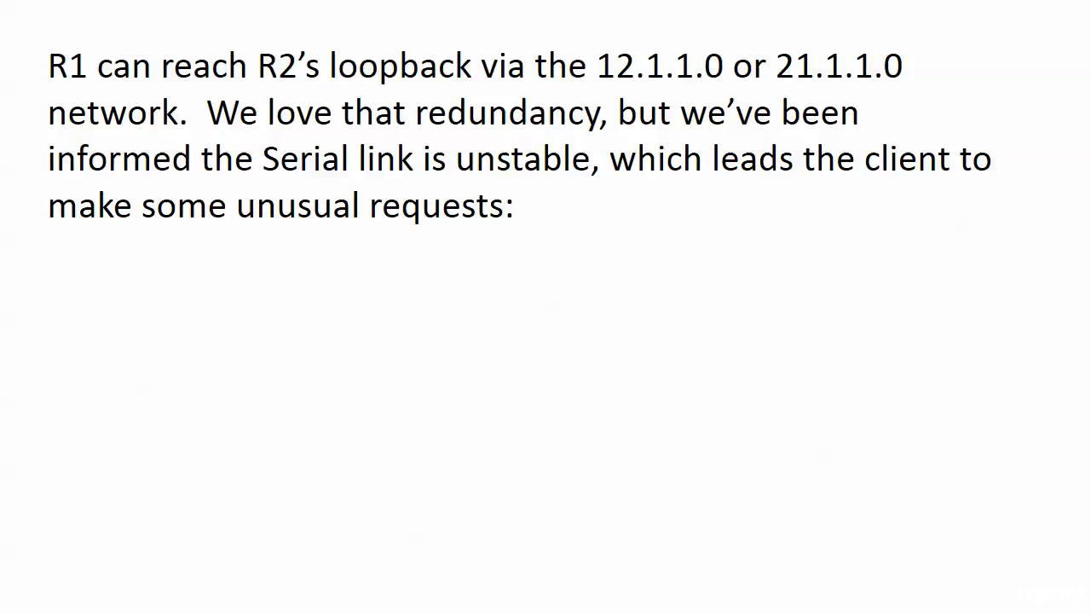
Advance the slide to the RIP topology diagram excluding the serial link
{"action": "key", "text": "Right"}
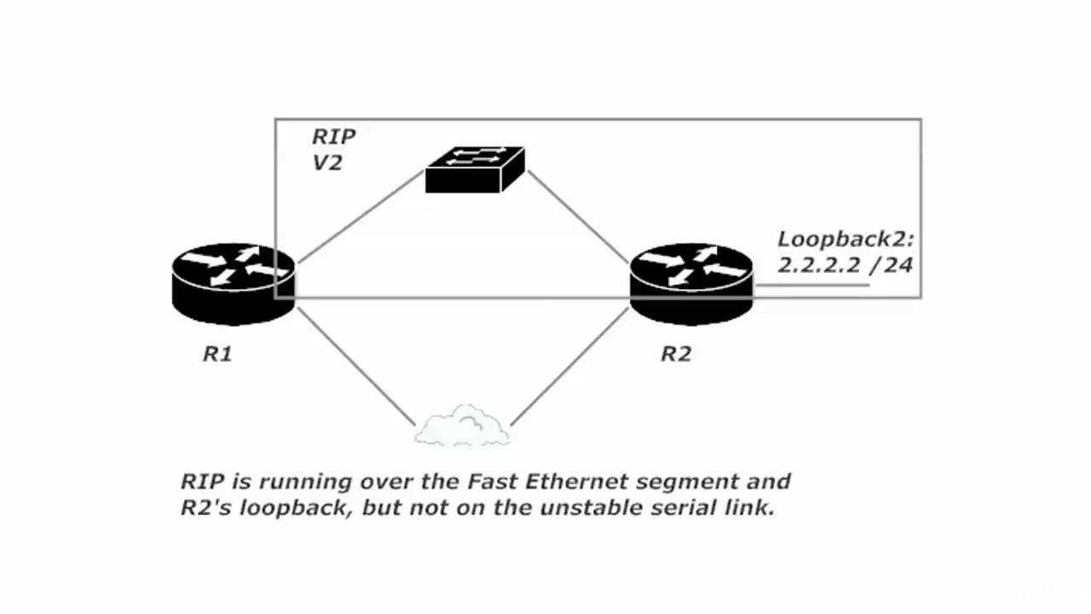
{"action": "mouse_move", "coordinate": [624, 287]}
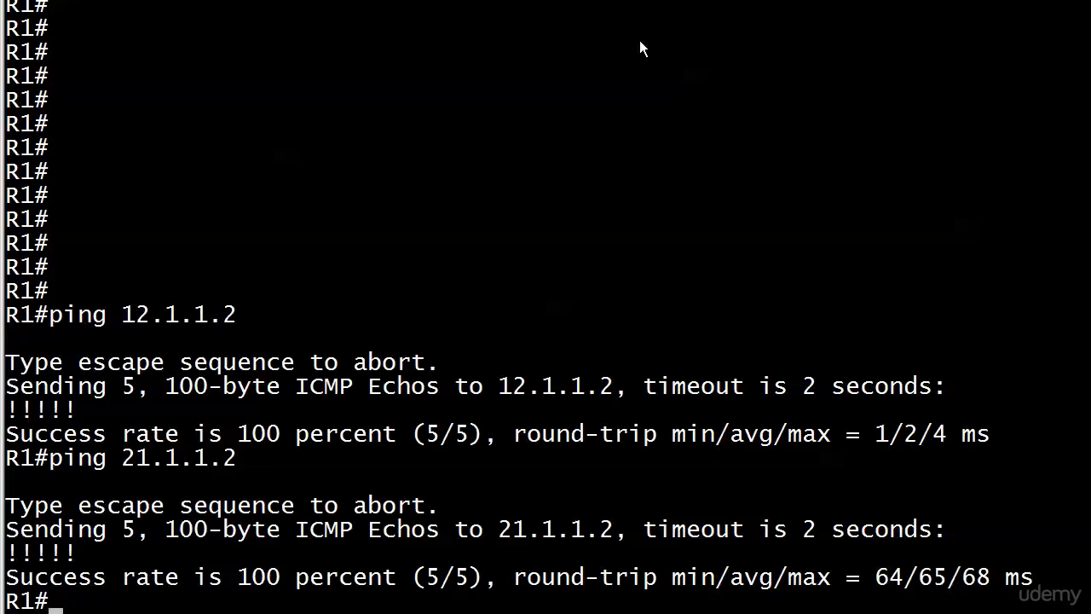
Configure RIP v2 without auto-summary: network 12.0.0.0 on R1, networks 12.0.0.0 and 2.0.0.0 on R2
{"action": "type", "text": "conf t"}
{"action": "type", "text": "router rip"}
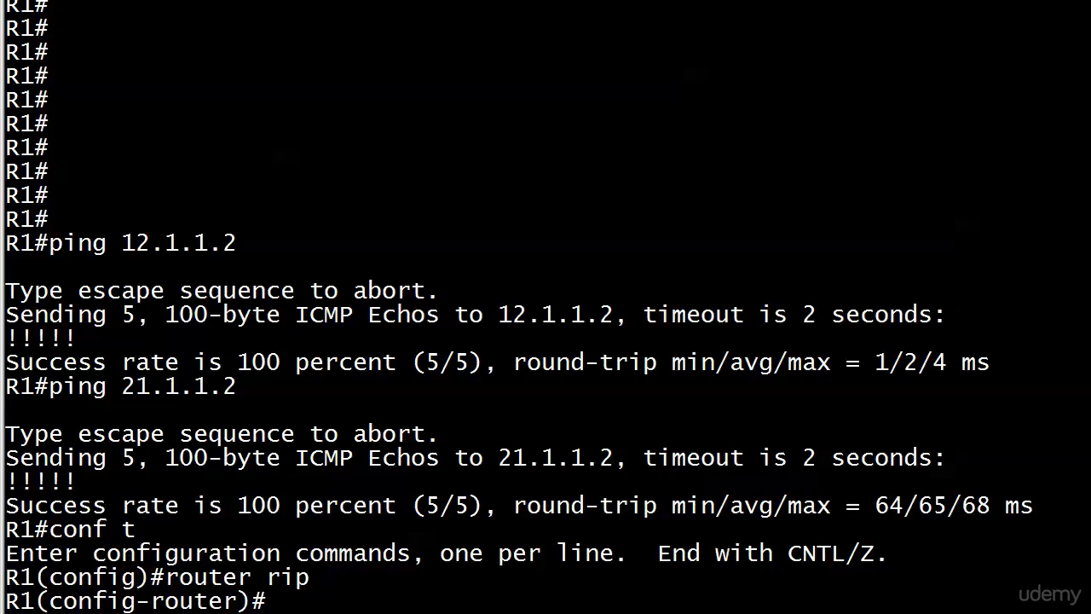
{"action": "type", "text": "no auto"}
{"action": "type", "text": "network"}
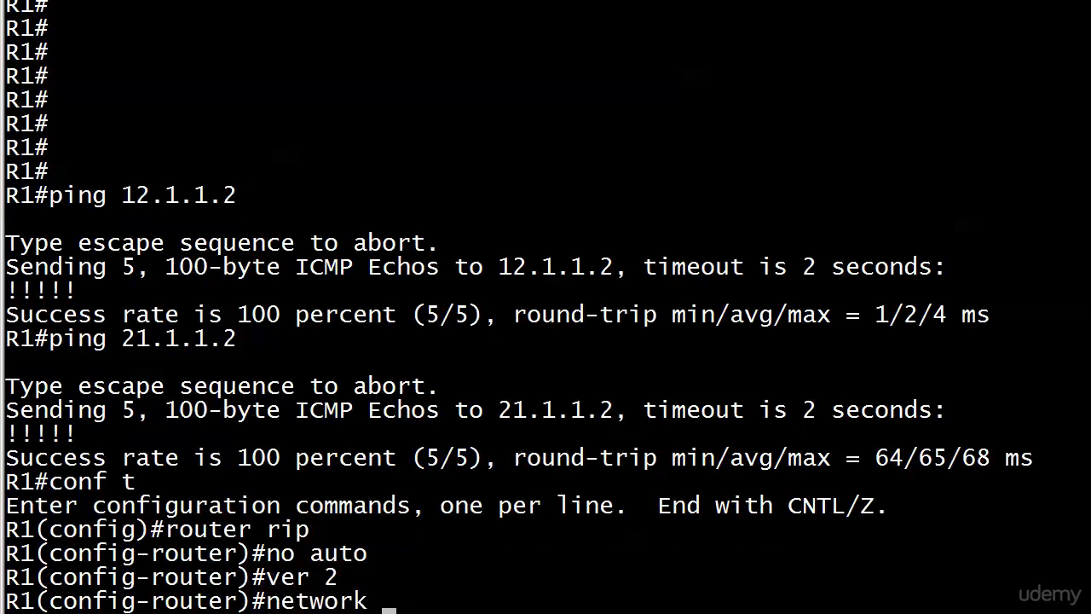
{"action": "type", "text": "12.0.0.0"}
{"action": "type", "text": "network 12.0.0"}
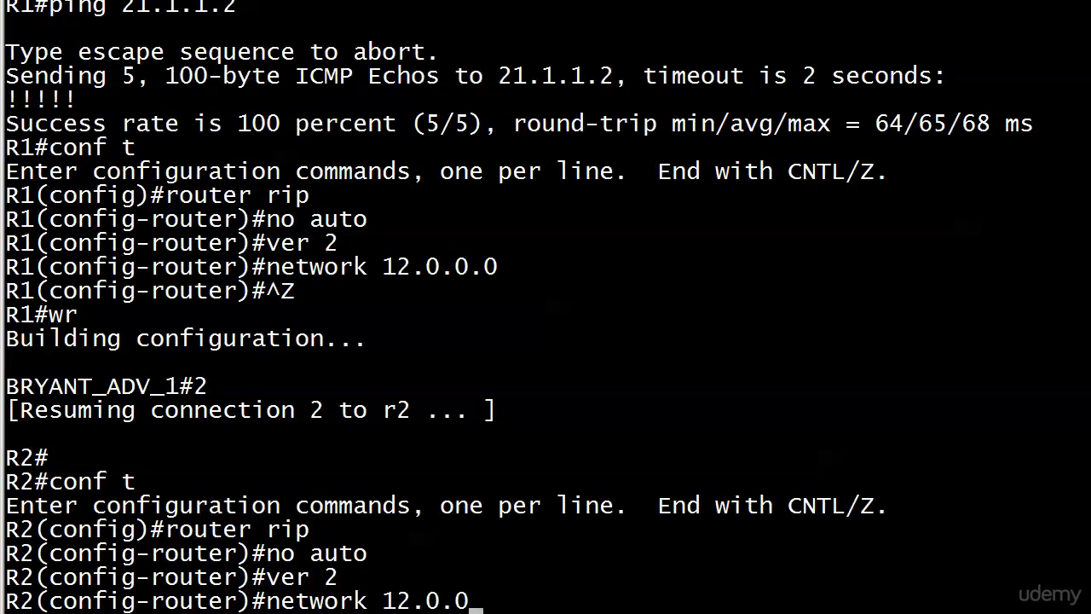
{"action": "key", "text": "enter"}
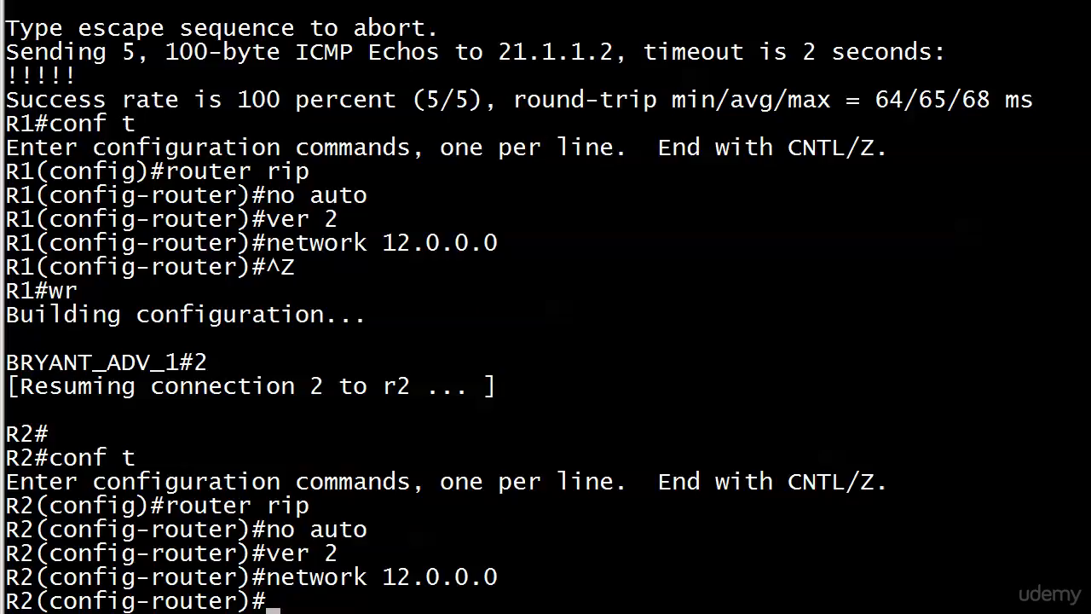
{"action": "type", "text": "network 2.0.0"}
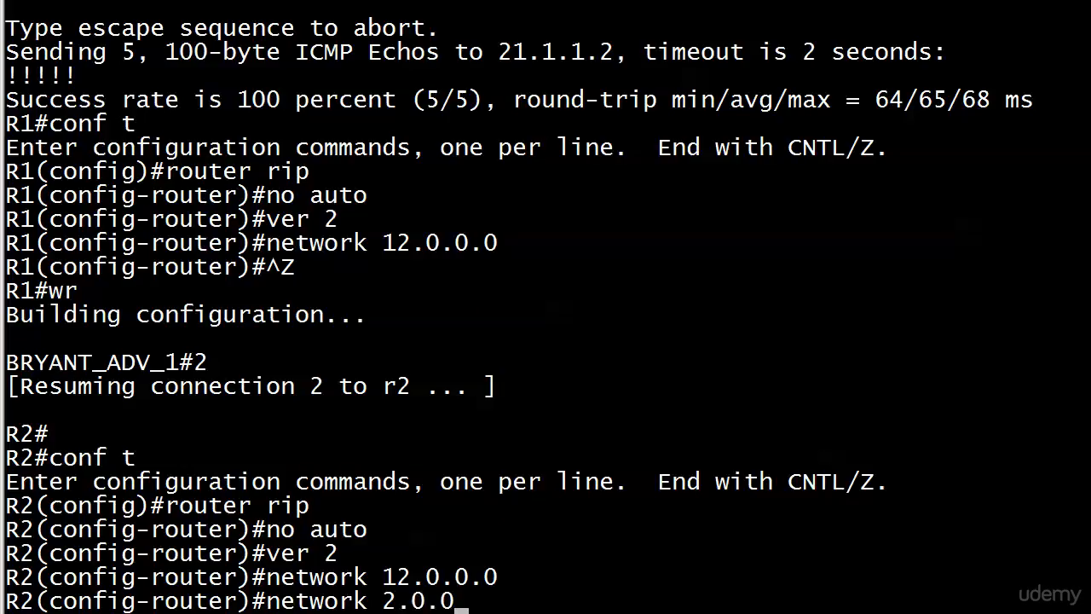
{"action": "key", "text": "enter"}
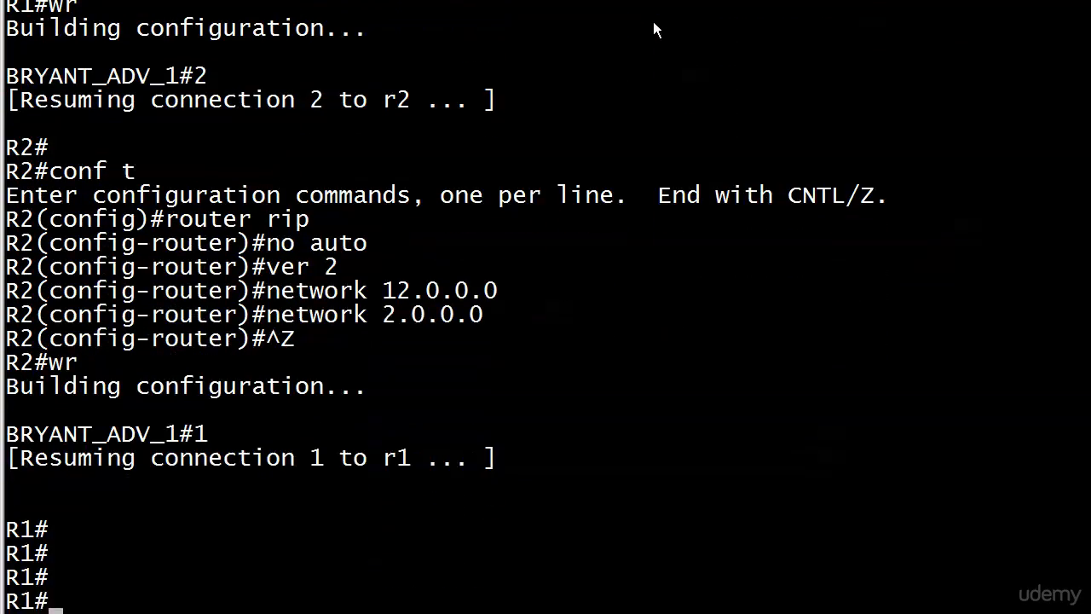
On R1 check RIP v2 via show ip protocols, the RIP route to 2.2.2.0 via 12.1.1.2, and ping 2.2.2.2
{"action": "type", "text": "show ip protocol"}
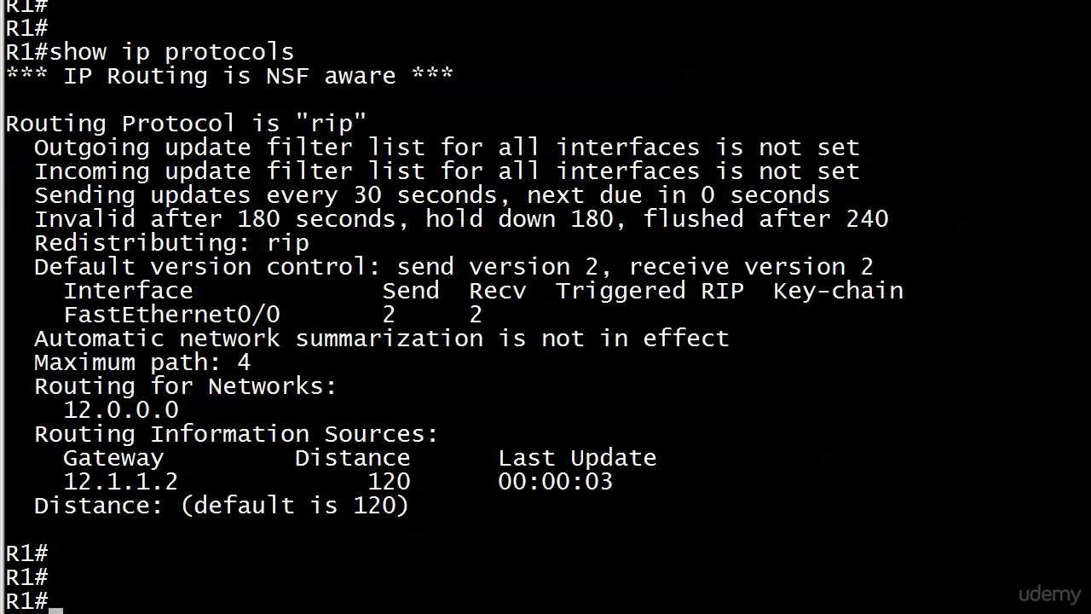
{"action": "type", "text": "show ip route rip"}
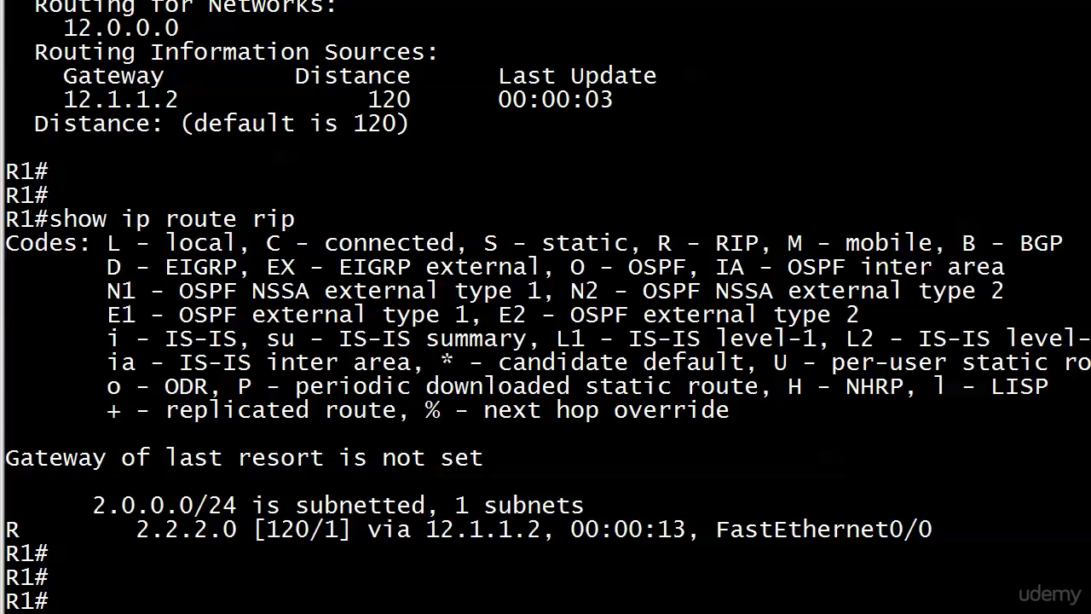
{"action": "type", "text": "p"}
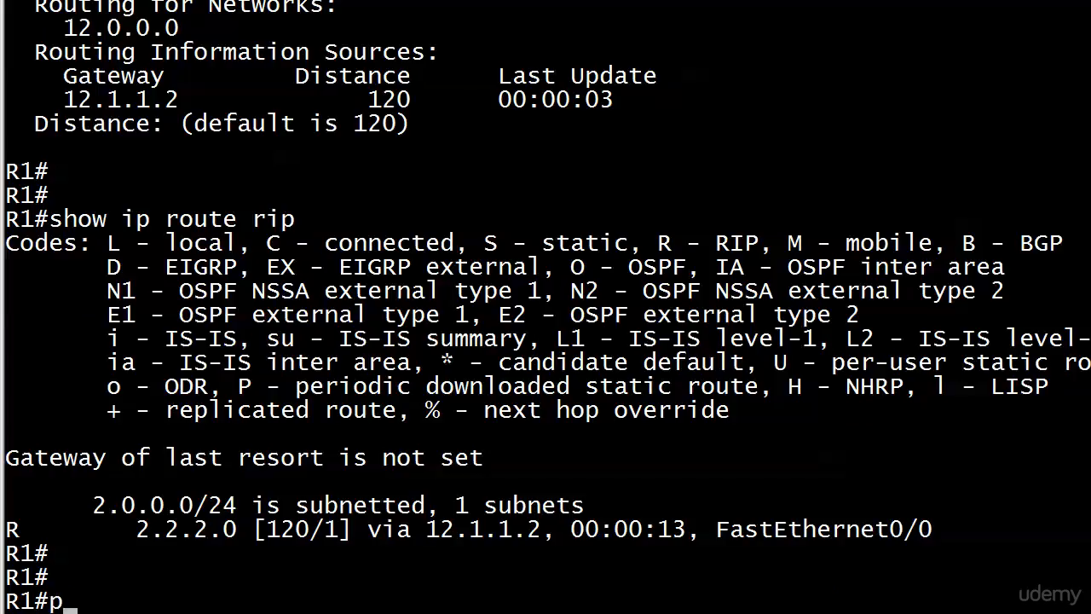
{"action": "type", "text": "ing 2.2.2.2"}
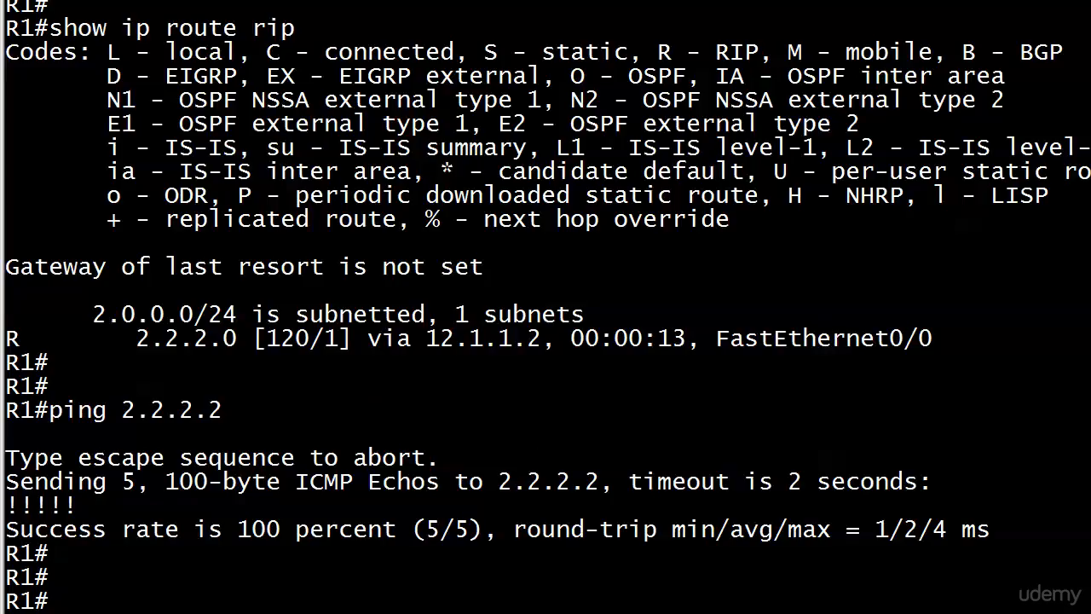
{"action": "type", "text": "t"}
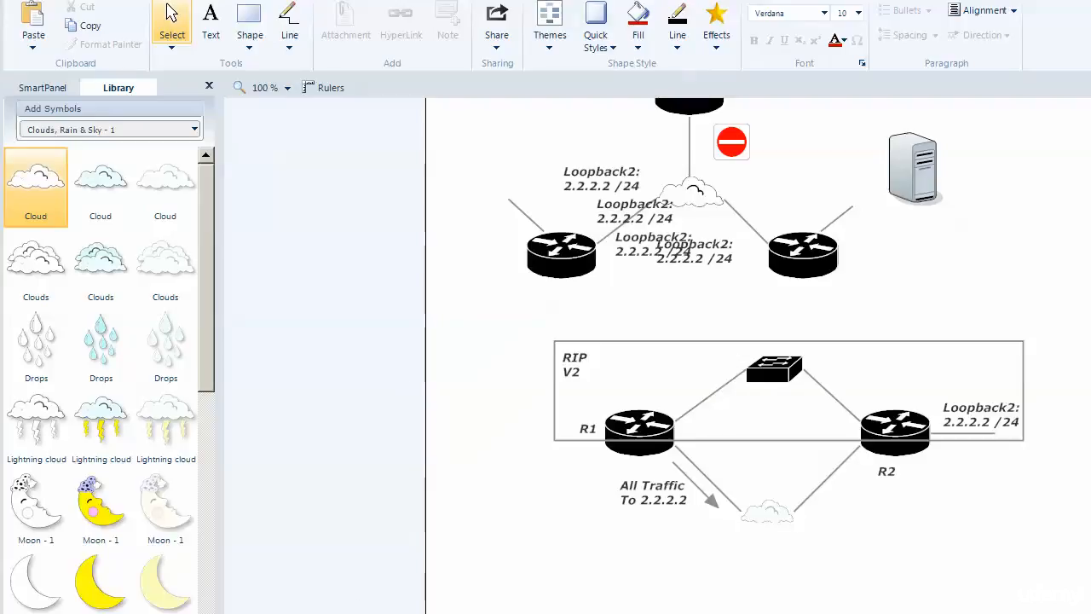
{"action": "mouse_move", "coordinate": [873, 203]}
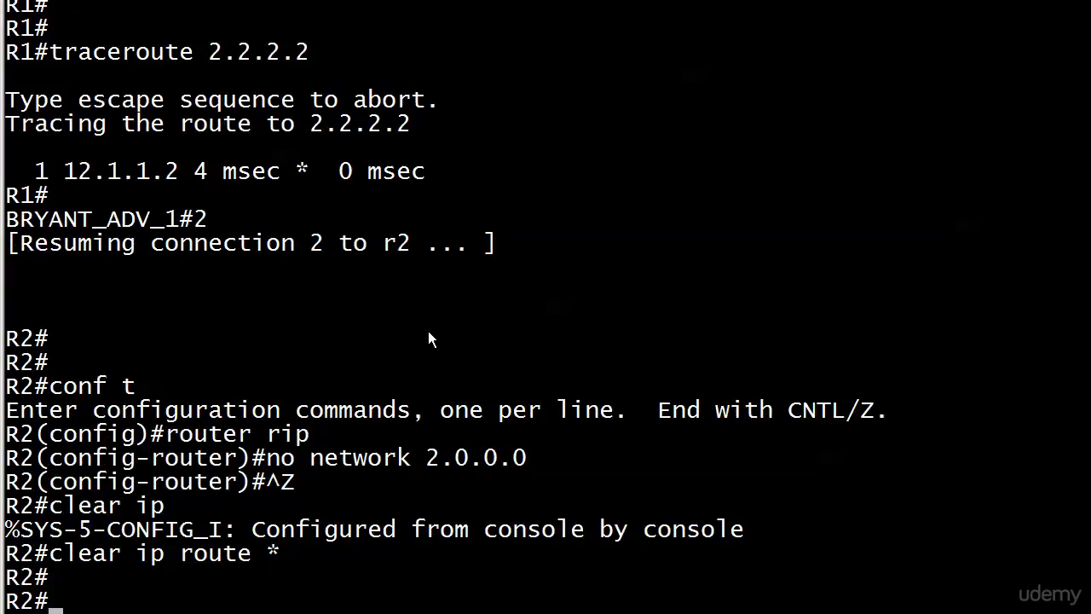
On R1 confirm show ip route rip is empty and the ping to 2.2.2.2 fails
{"action": "type", "text": "show ip route ri"}
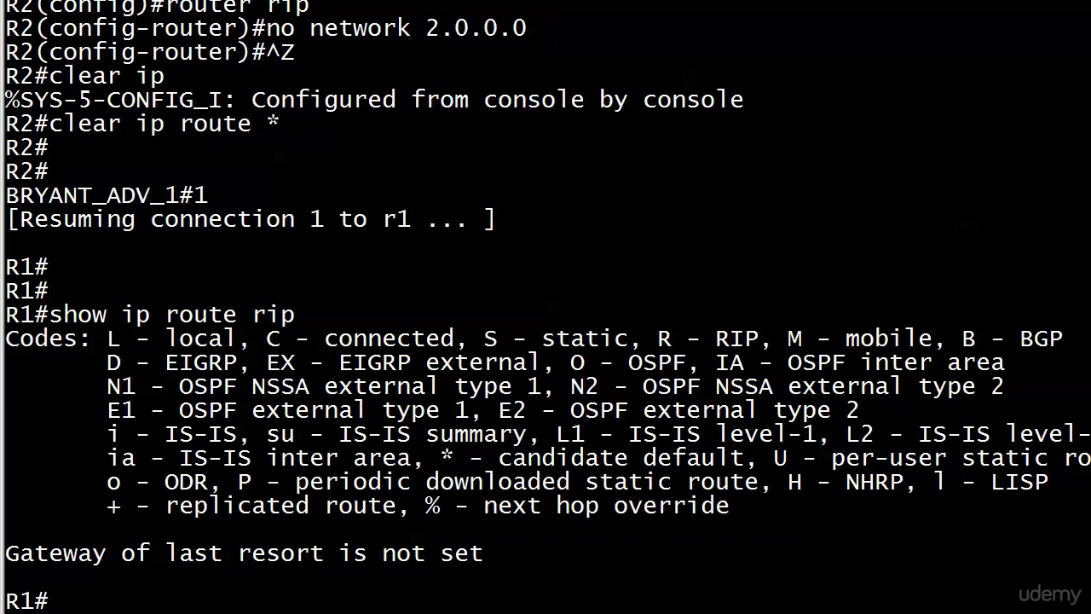
{"action": "type", "text": "ping"}
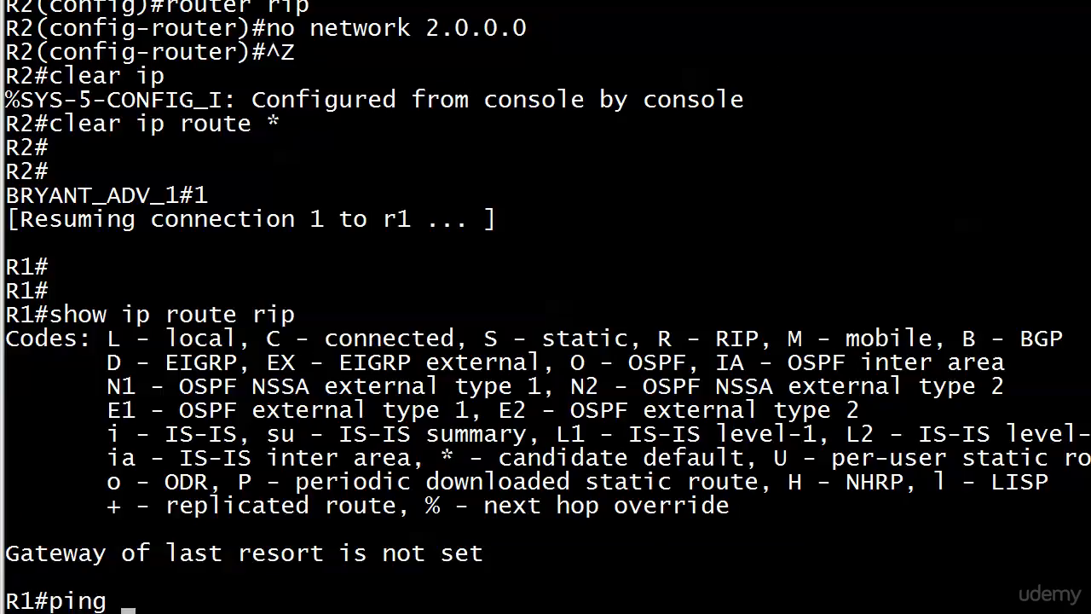
{"action": "type", "text": "2.2.2.2"}
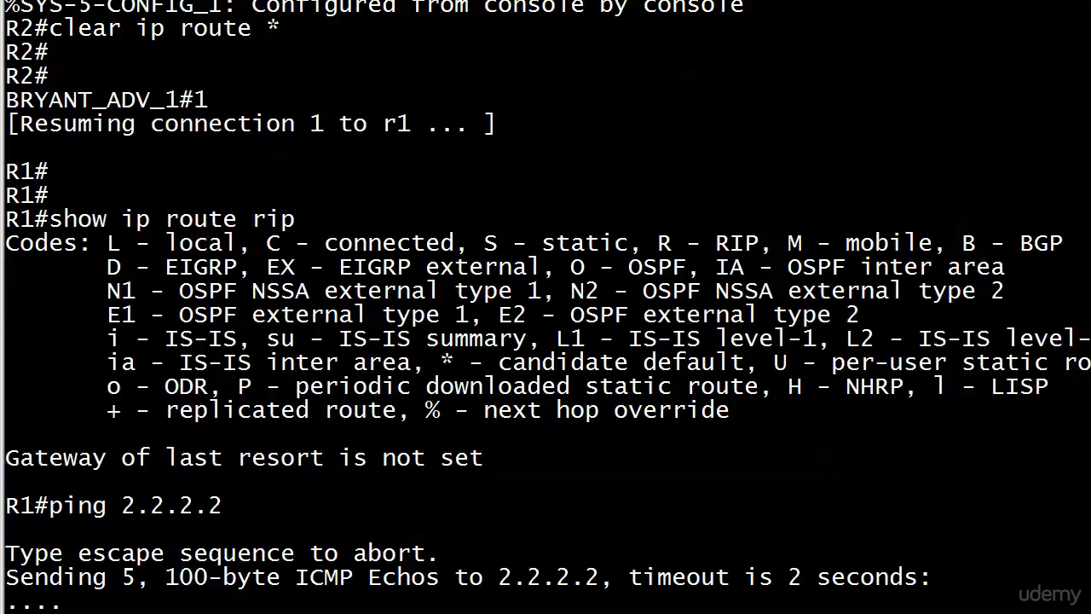
{"action": "scroll", "scroll_direction": "down", "scroll_amount": 3}
{"action": "type", "text": "network 2"}
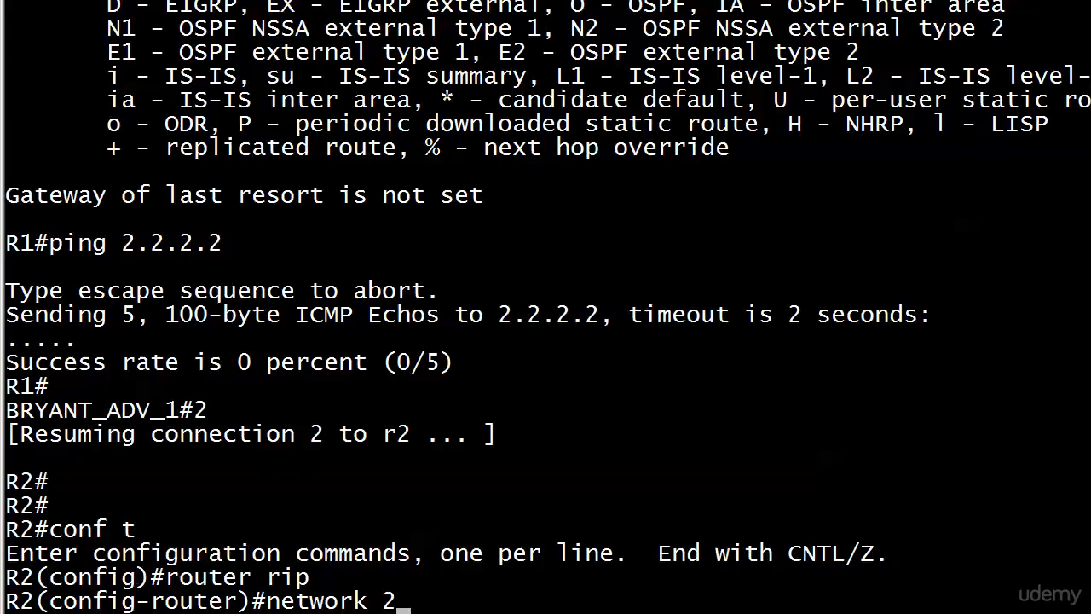
Re-add network 2.0.0.0 to R2's RIP, exit config, and ping 2.2.2.2 from R1 again
{"action": "type", "text": ".0.0.0"}
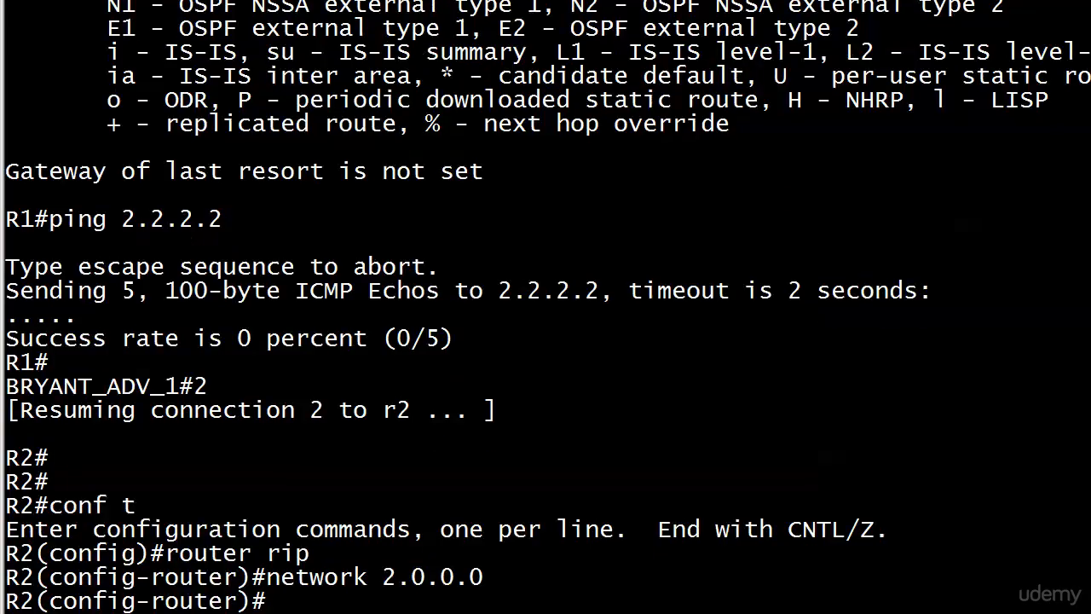
{"action": "key", "text": "ctrl+z"}
{"action": "type", "text": "show ip route ri"}
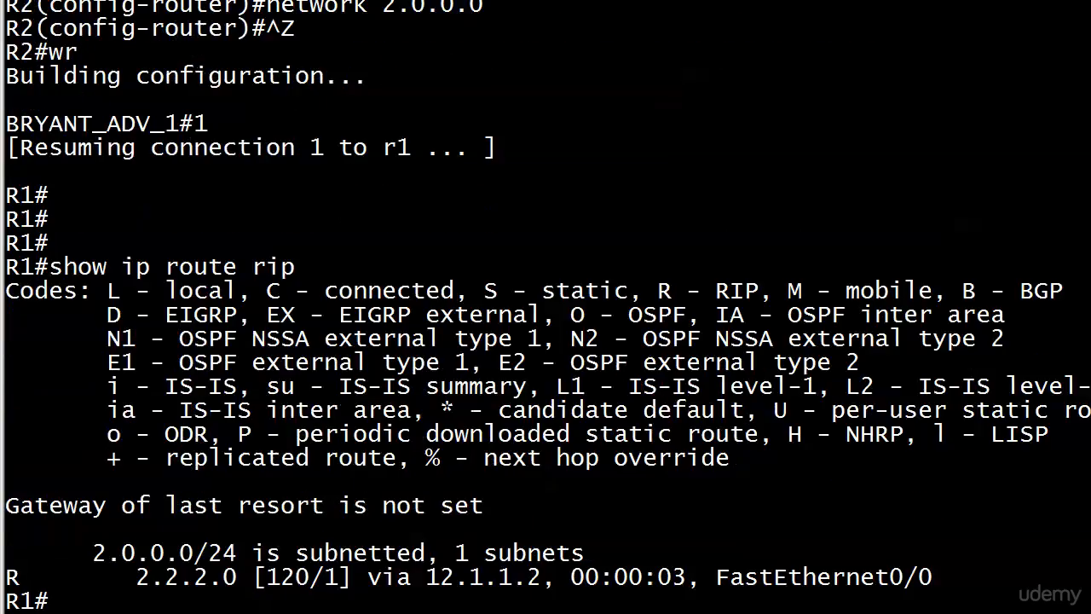
{"action": "type", "text": "ping 2.2.2.2"}
{"action": "type", "text": "traceroute 2.2.2.2"}
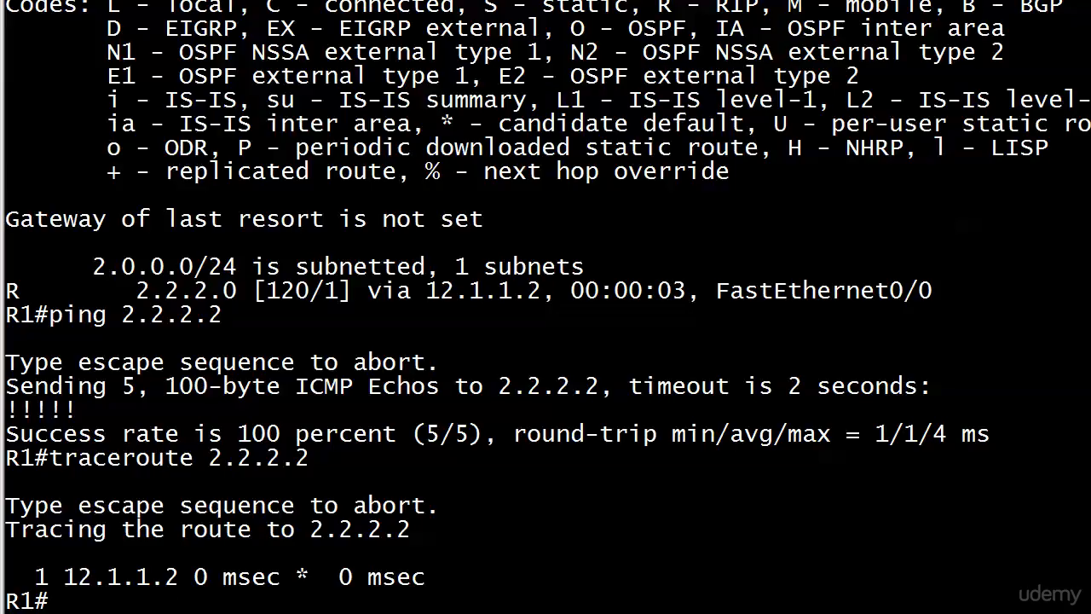
Enter global configuration mode on R1 with conf t
{"action": "type", "text": "conf t"}
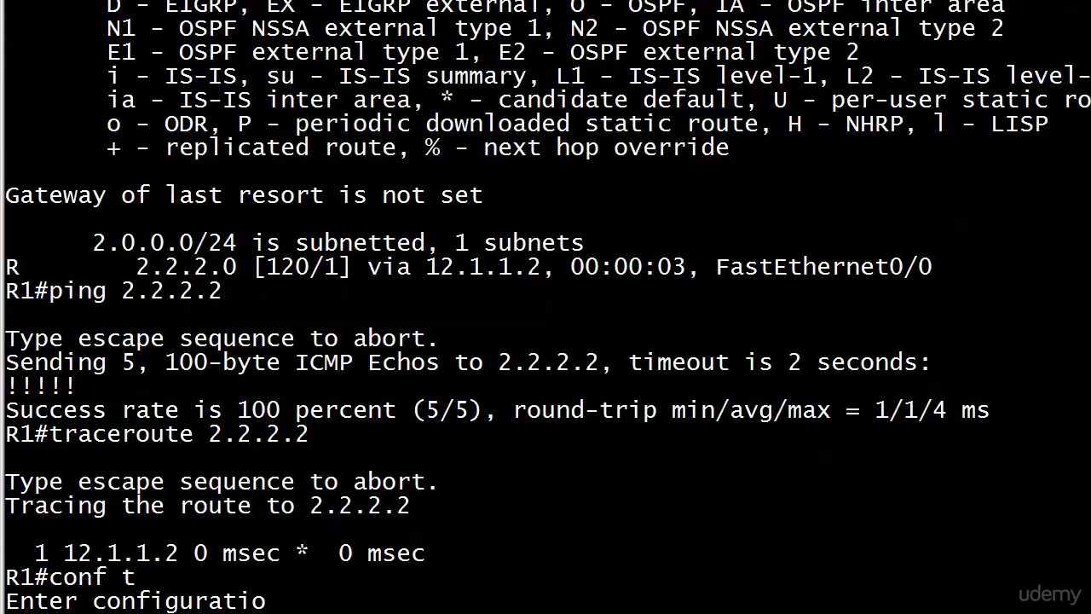
Add static route 2.2.2.0 255.255.255.0 via 21.1.1.2 on R1 and exit config mode
{"action": "type", "text": "ip route"}
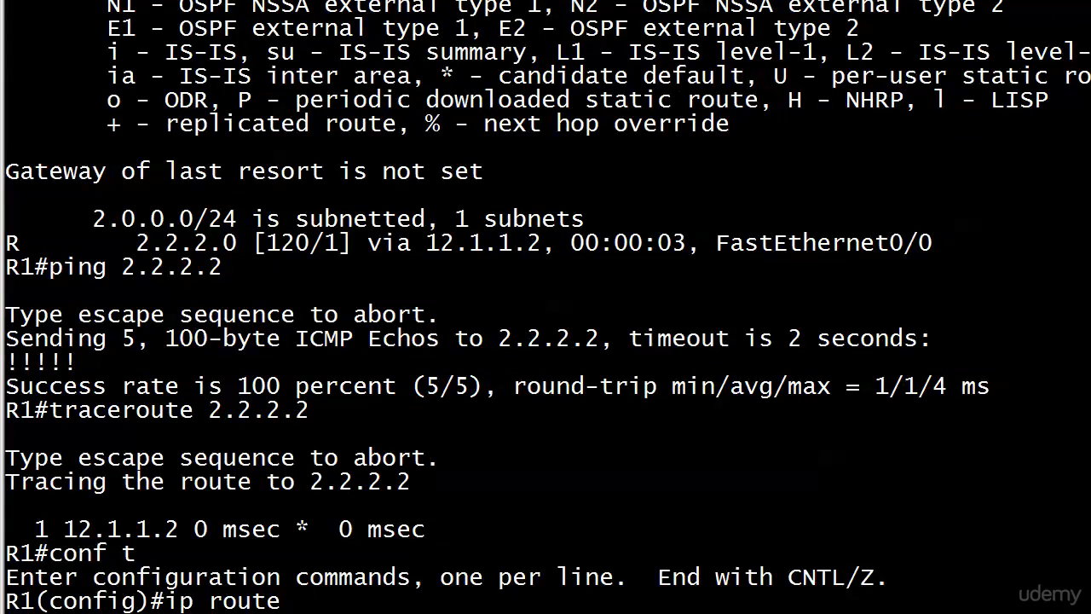
{"action": "type", "text": "2."}
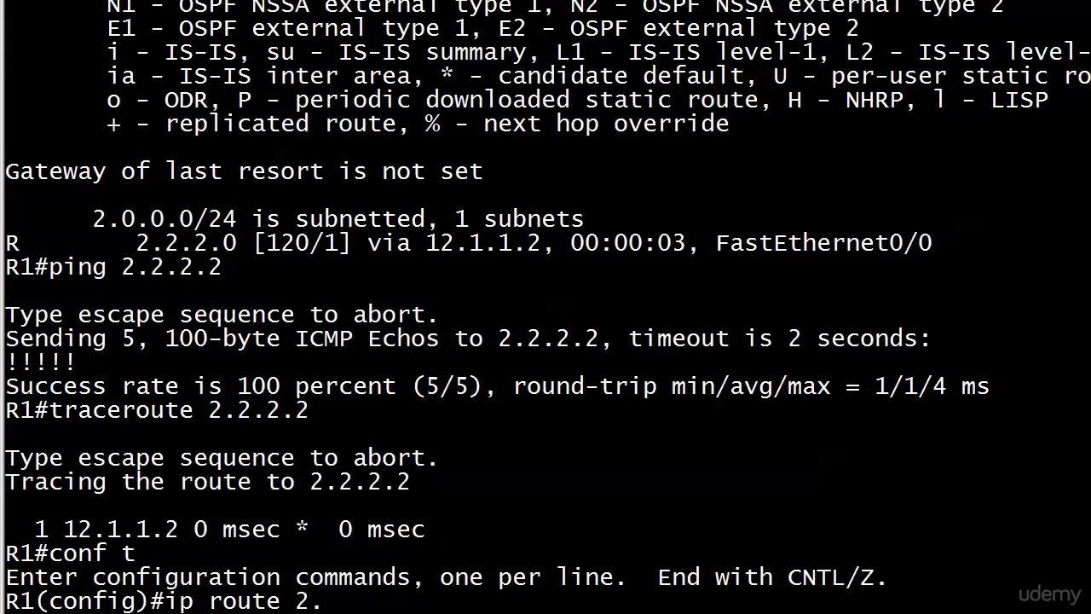
{"action": "type", "text": "2.2.0"}
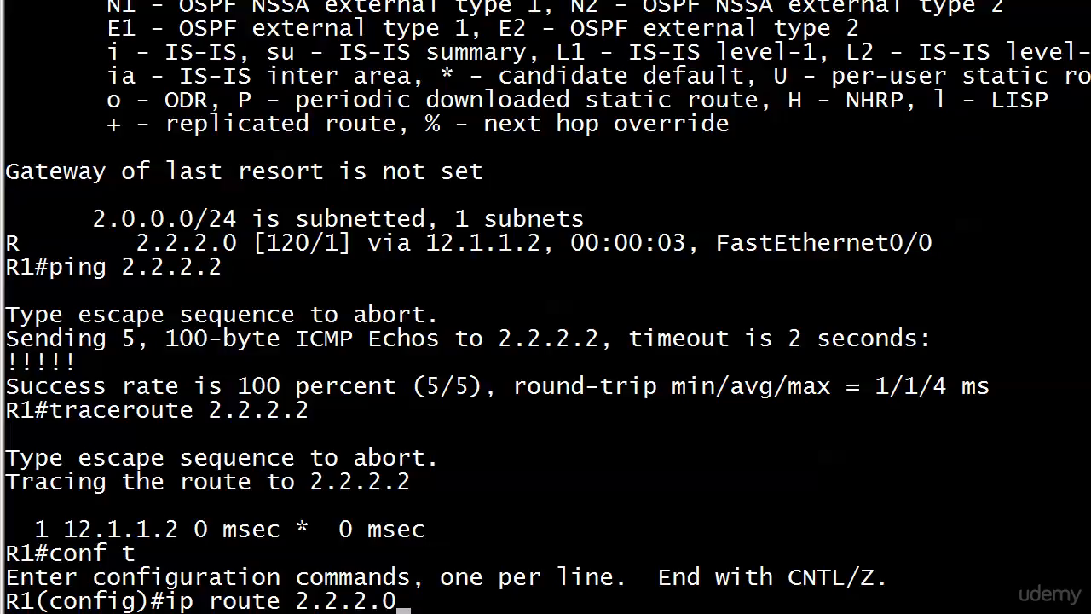
{"action": "type", "text": "255.255.255."}
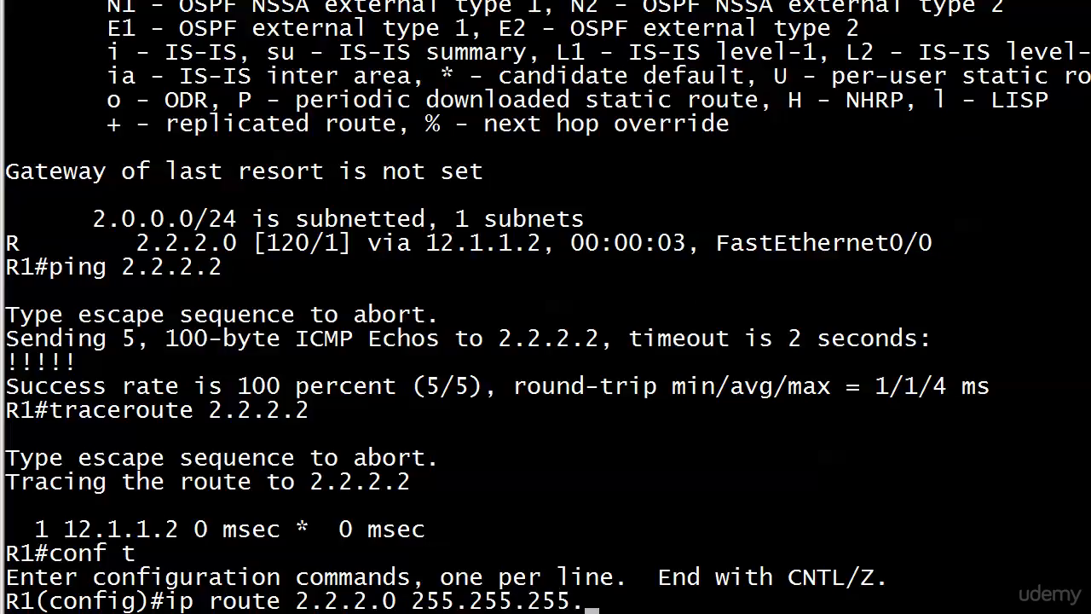
{"action": "type", "text": "0"}
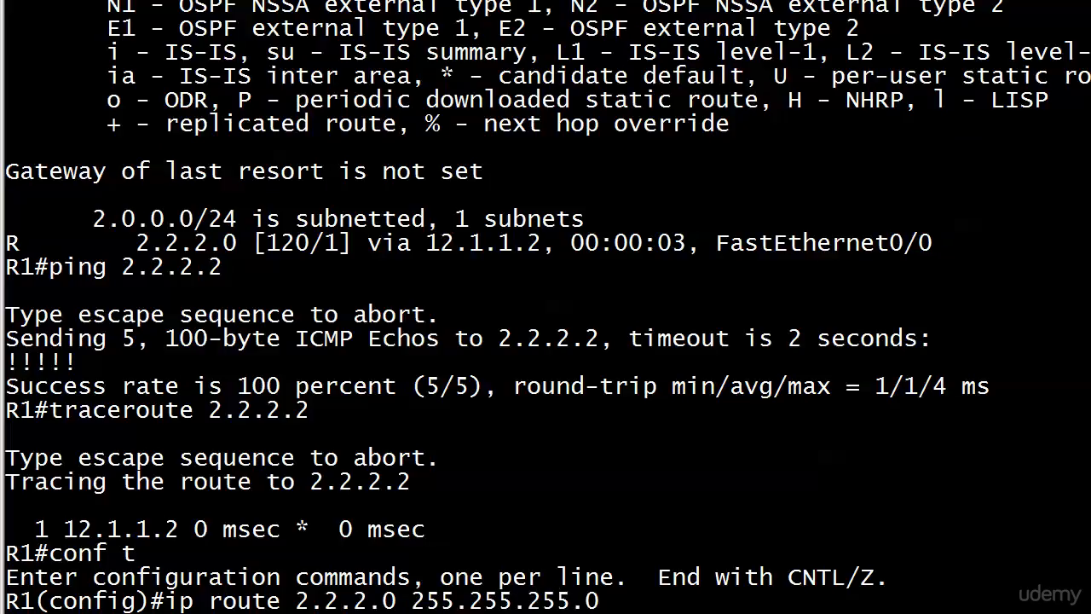
{"action": "type", "text": "21."}
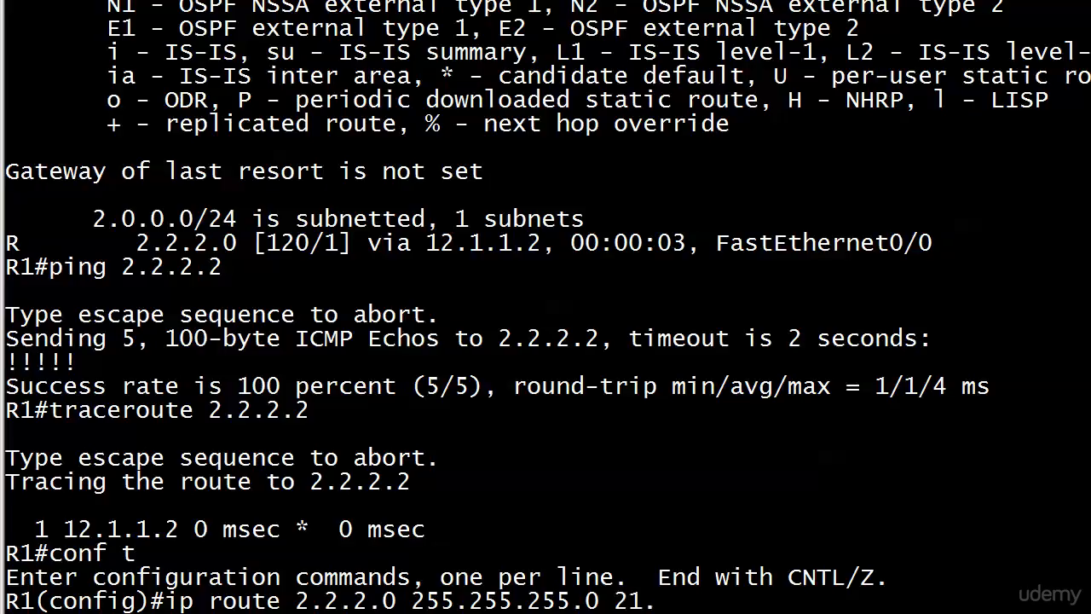
{"action": "type", "text": "1.1.2"}
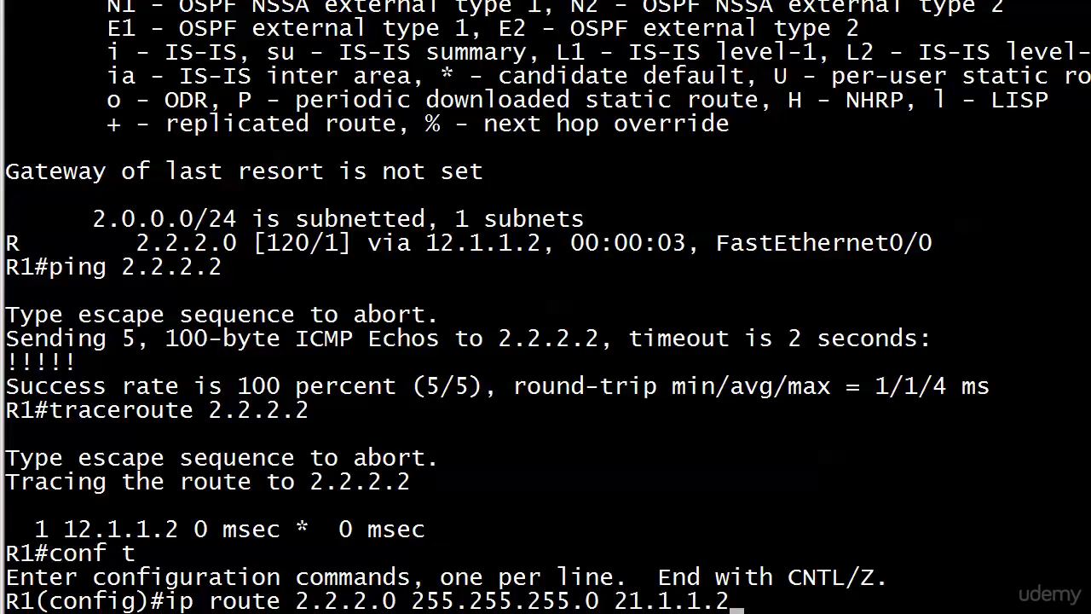
{"action": "key", "text": "ctrl+z"}
{"action": "type", "text": "ping 2.2.2.2"}
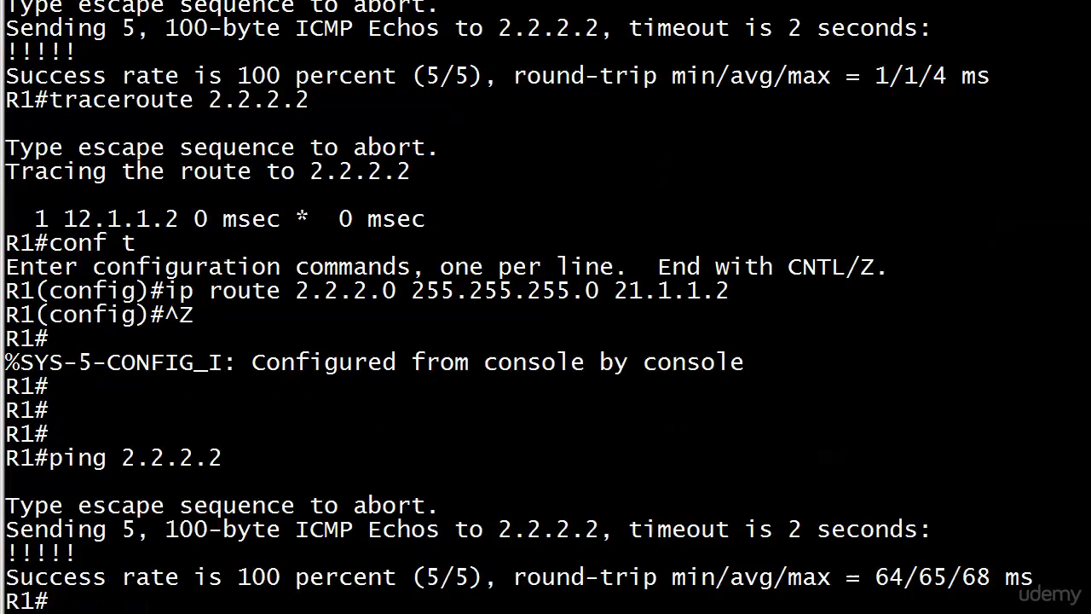
Run show ip route rip on R1 to confirm no RIP-learned routes remain
{"action": "scroll", "scroll_direction": "down", "scroll_amount": 3}
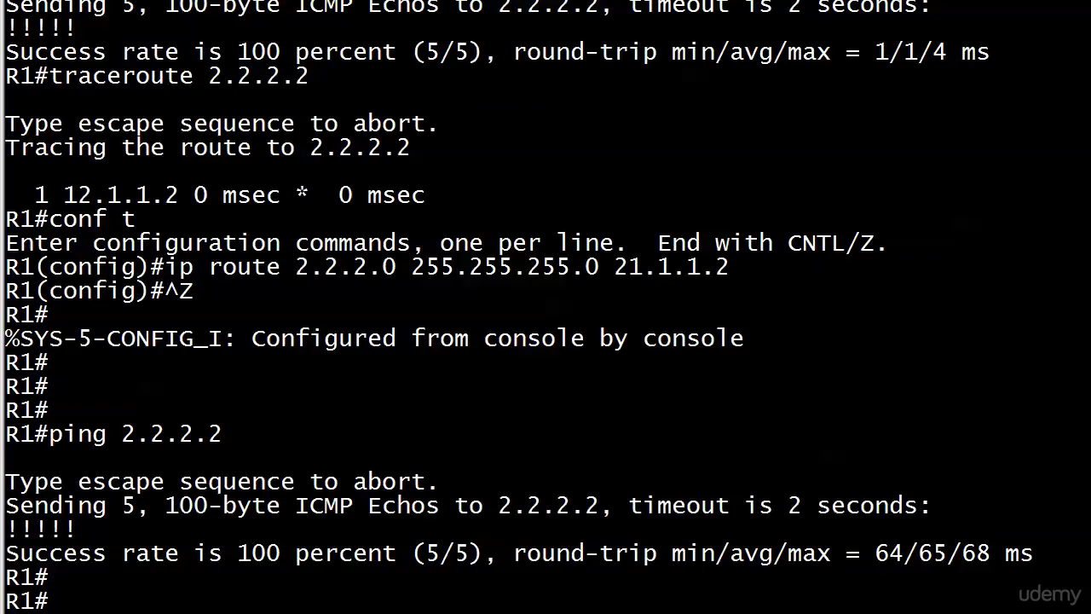
{"action": "type", "text": "show ip route rip"}
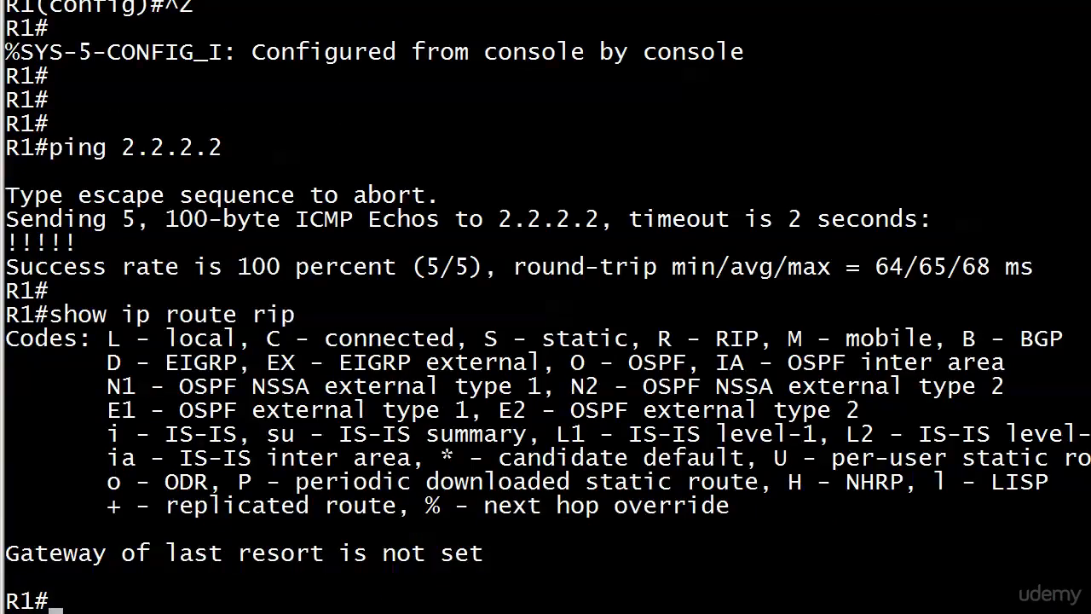
Show static routes and the 2.2.2.0 entry, confirming it is static via 21.1.1.2 with distance 1
{"action": "type", "text": "show i"}
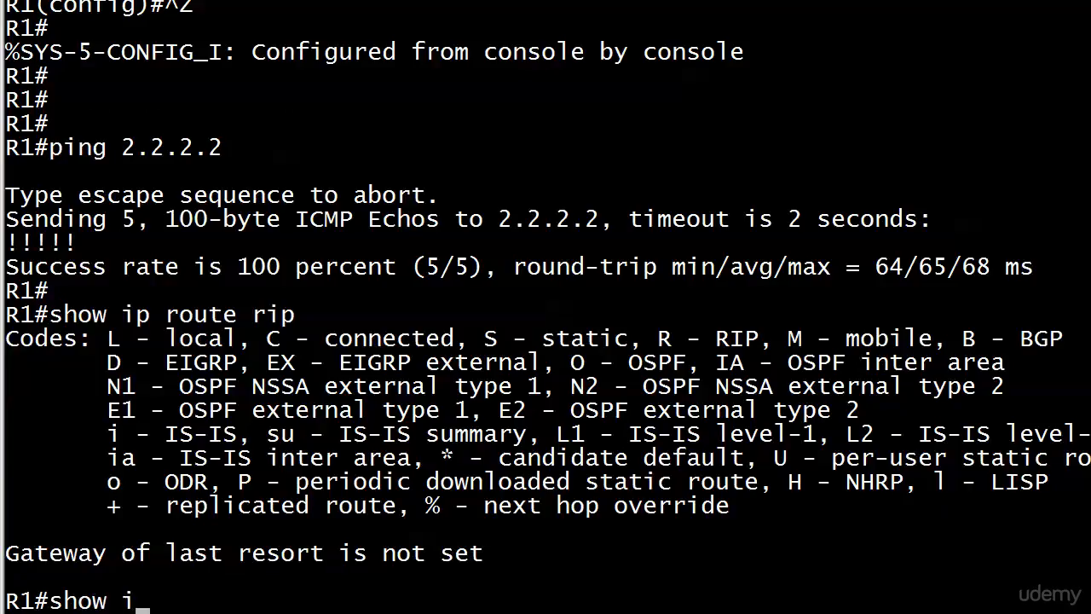
{"action": "type", "text": "p route stati"}
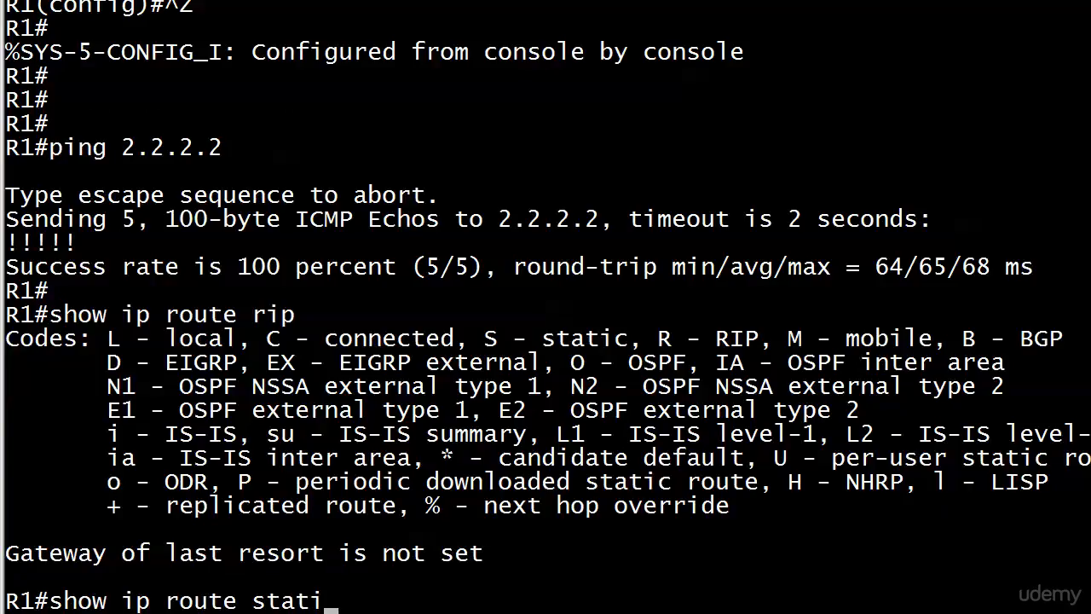
{"action": "key", "text": "Return"}
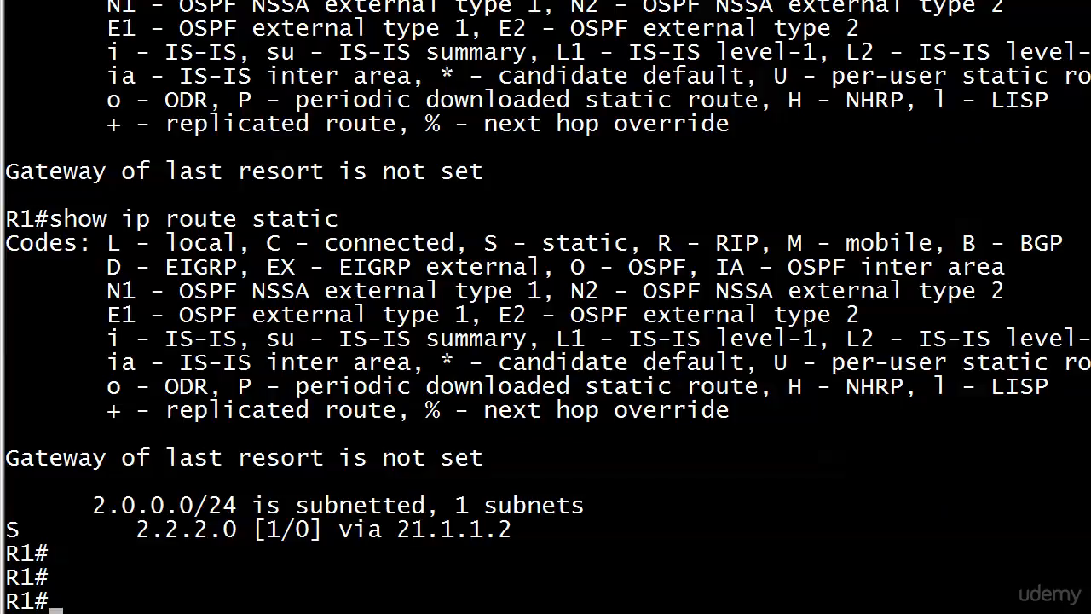
{"action": "type", "text": "show"}
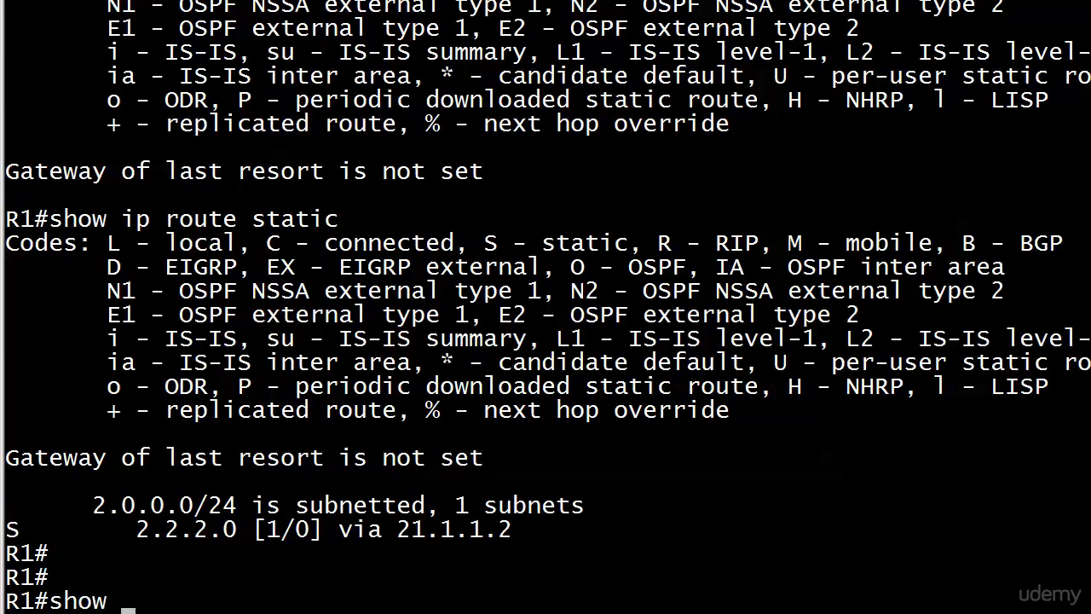
{"action": "type", "text": "ip route"}
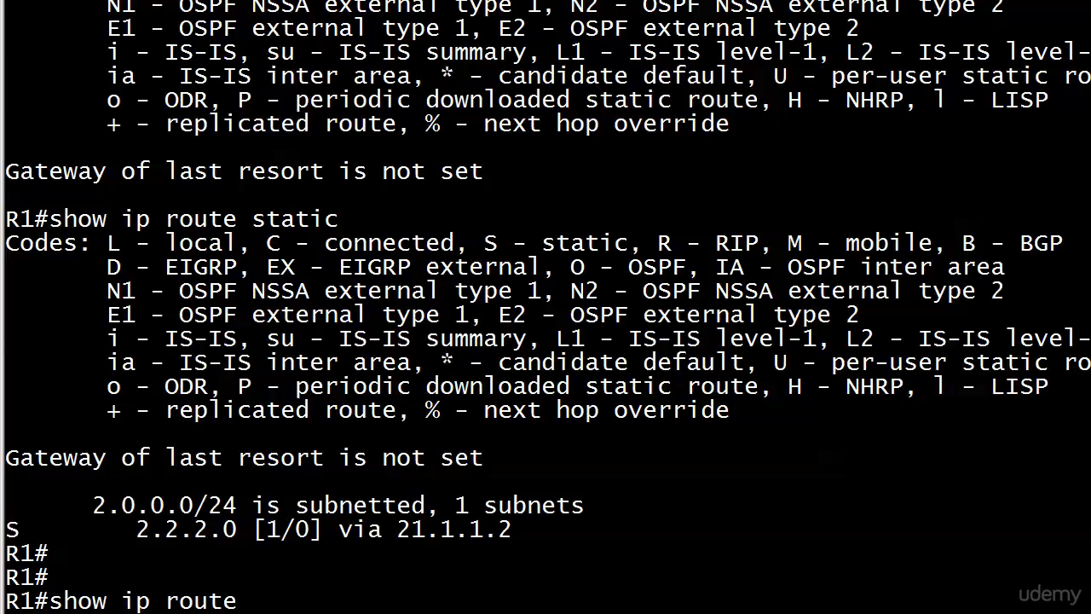
{"action": "type", "text": "2.2.2.0"}
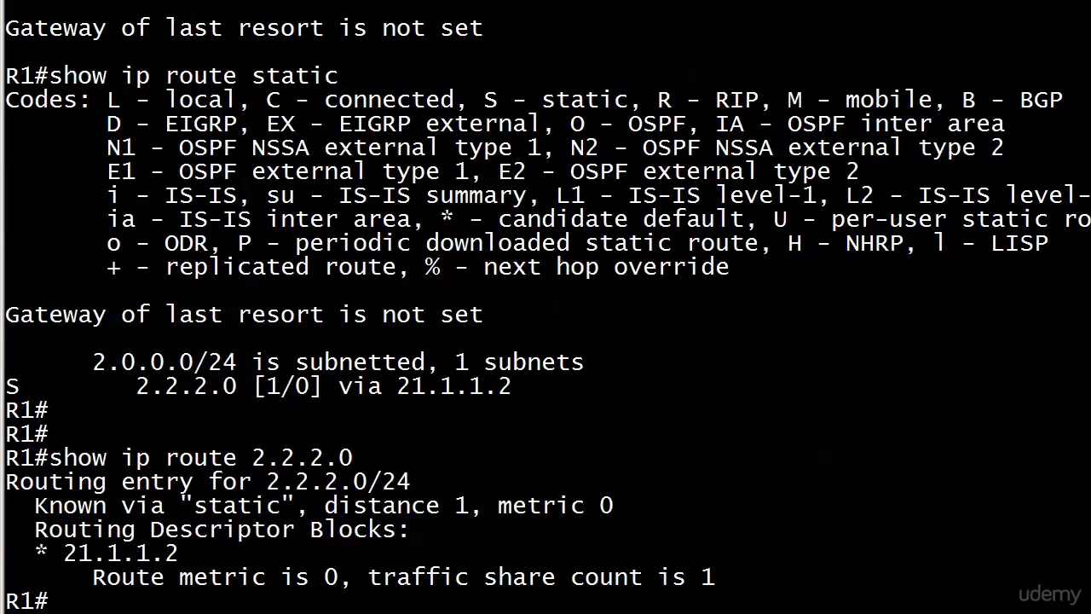
Ping 2.2.2.2 successfully and start a traceroute to 2.2.2.2
{"action": "type", "text": "ping"}
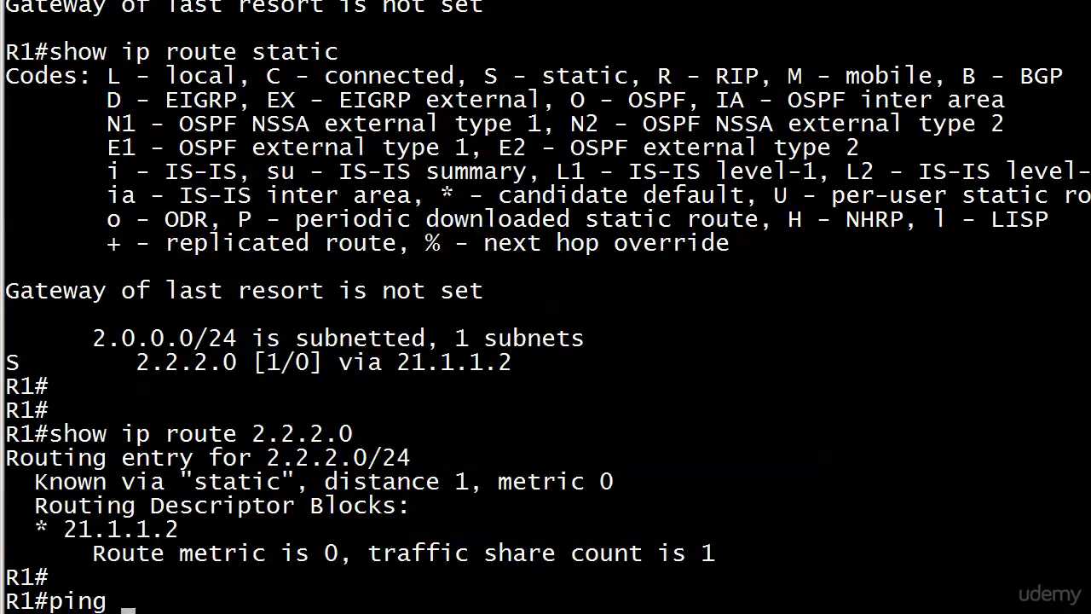
{"action": "type", "text": "2.2.2.2"}
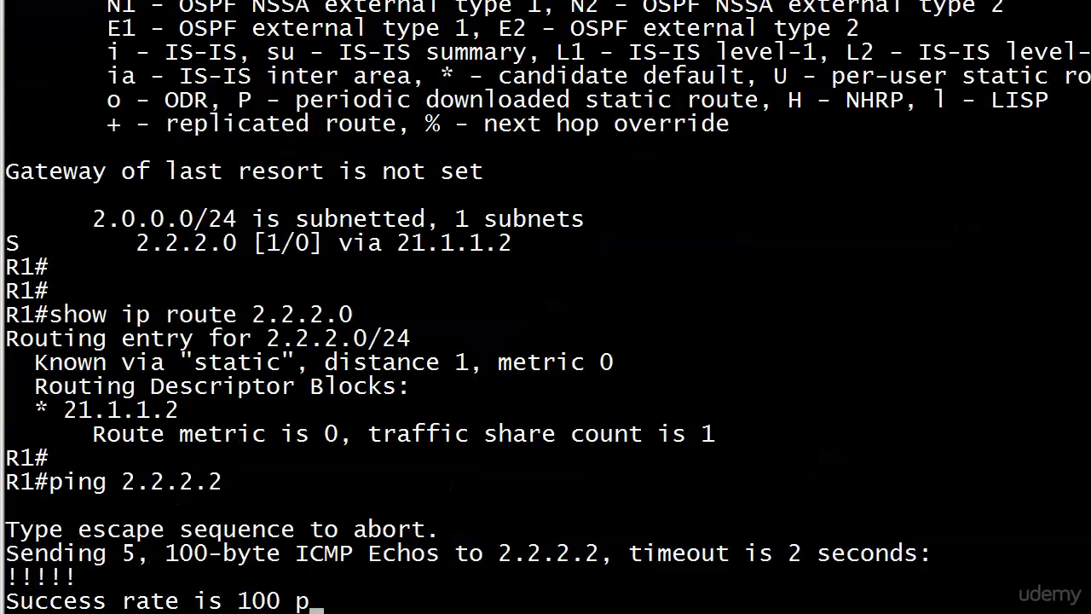
{"action": "type", "text": "traceroute 2."}
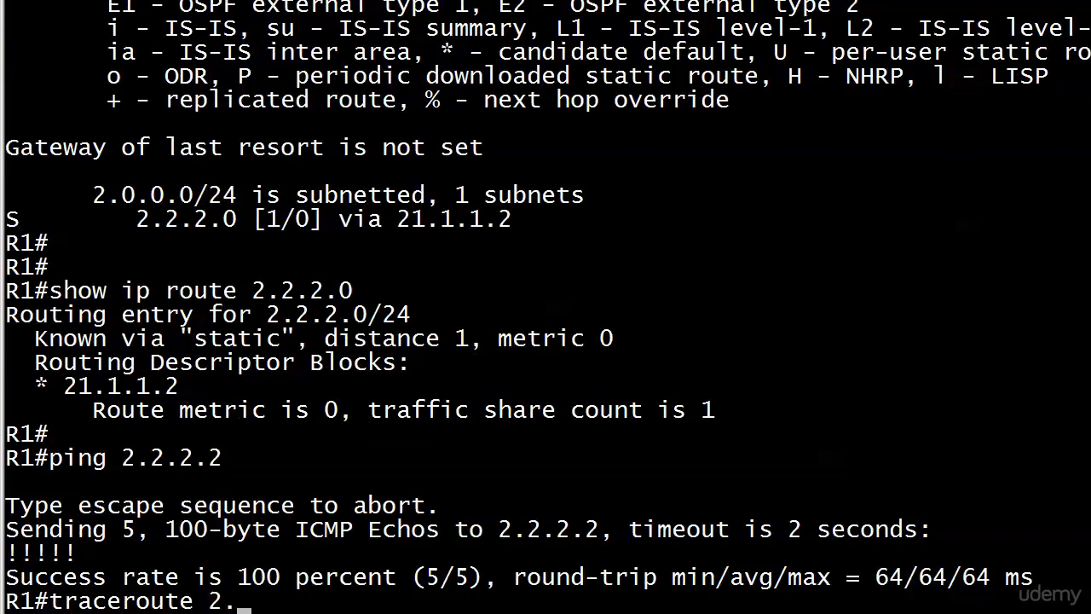